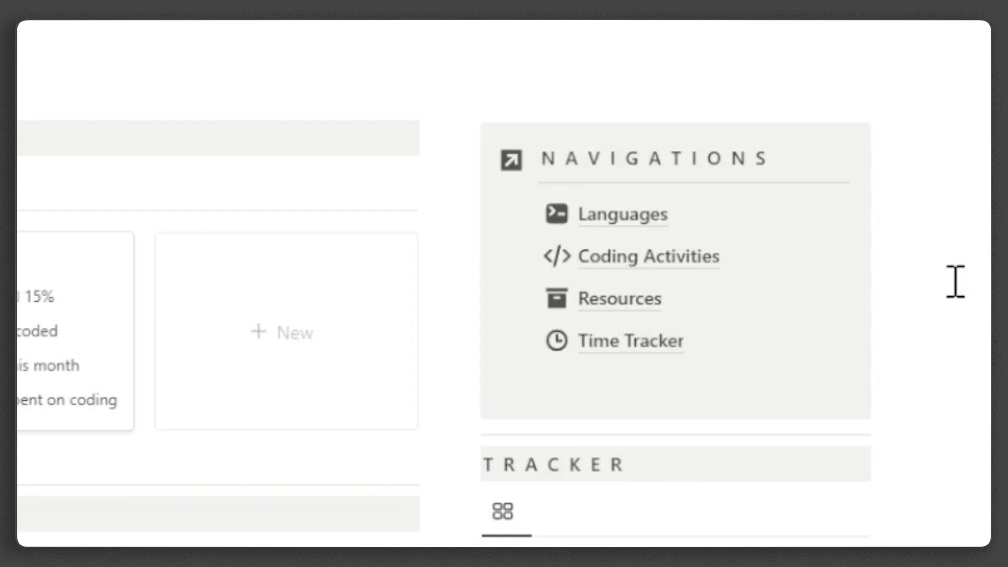
Step: Browse the hub and review the Longest Common Subsequence Finder practice session
{"action": "scroll", "scroll_direction": "down", "scroll_amount": 3}
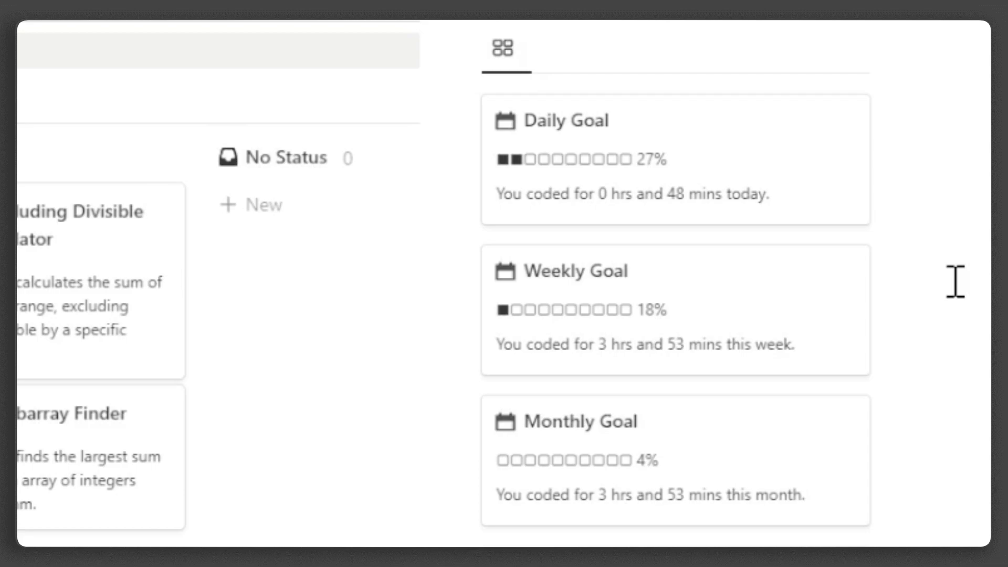
{"action": "scroll", "scroll_direction": "down", "scroll_amount": 3}
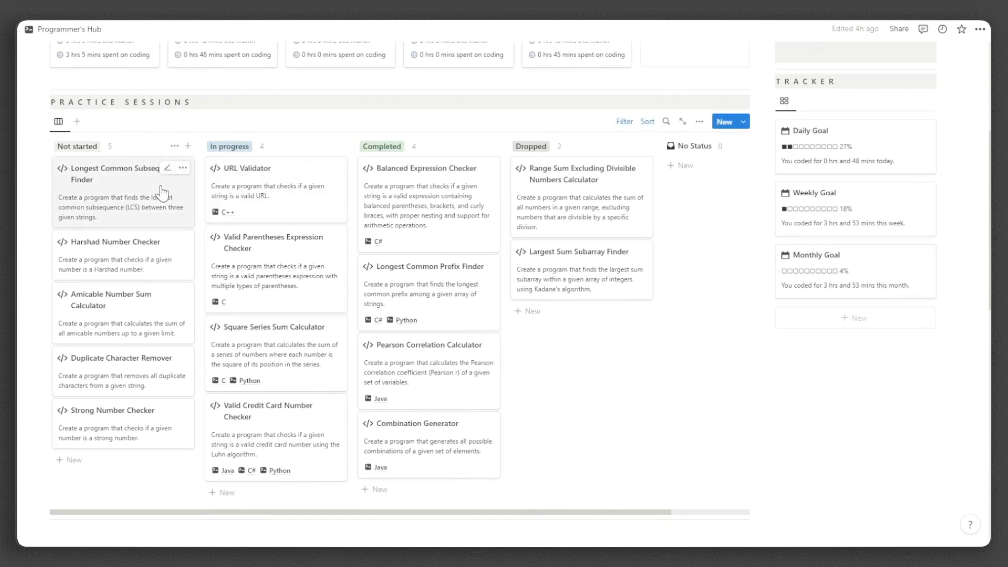
{"action": "left_click", "coordinate": [114, 174]}
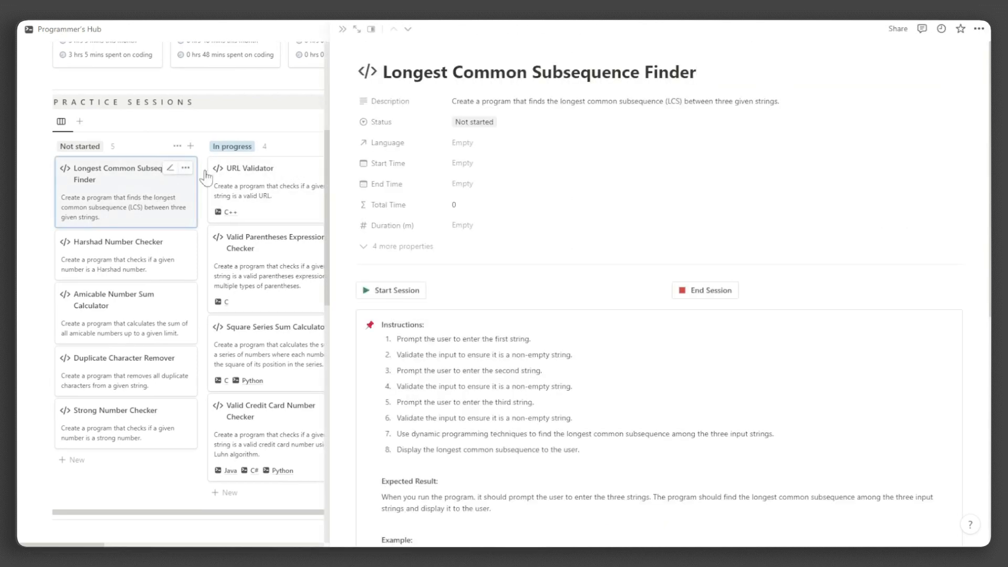
{"action": "scroll", "scroll_direction": "down", "scroll_amount": 3}
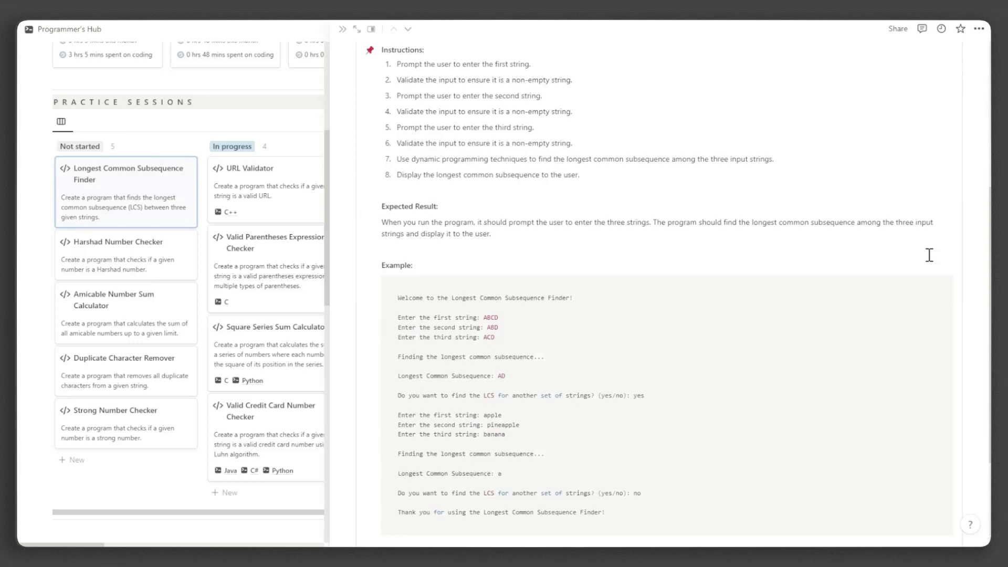
{"action": "scroll", "scroll_direction": "down", "scroll_amount": 3}
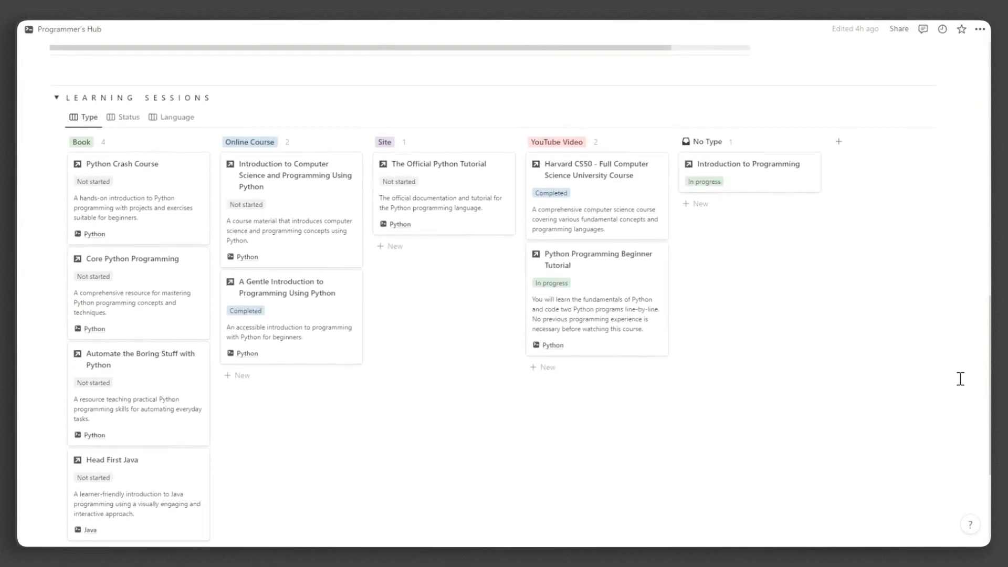
{"action": "scroll", "scroll_direction": "down", "scroll_amount": 3}
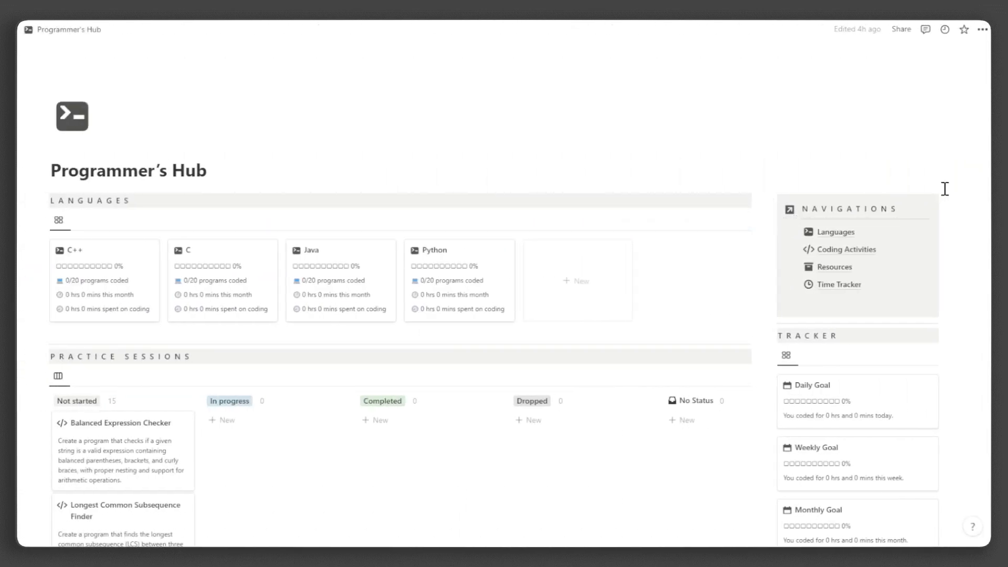
{"action": "mouse_move", "coordinate": [964, 191]}
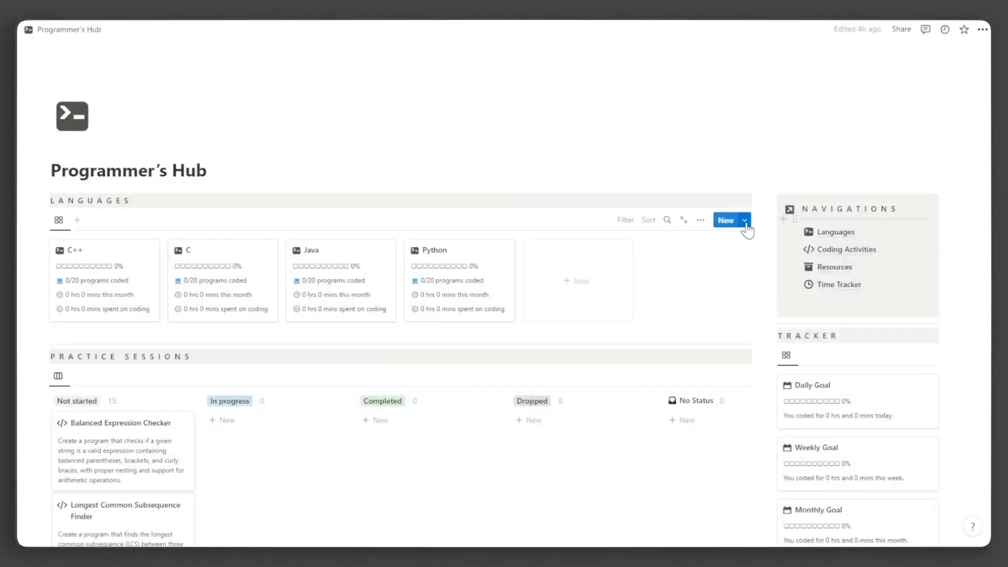
Step: Review the Language Template available for new language pages
{"action": "left_click", "coordinate": [744, 219]}
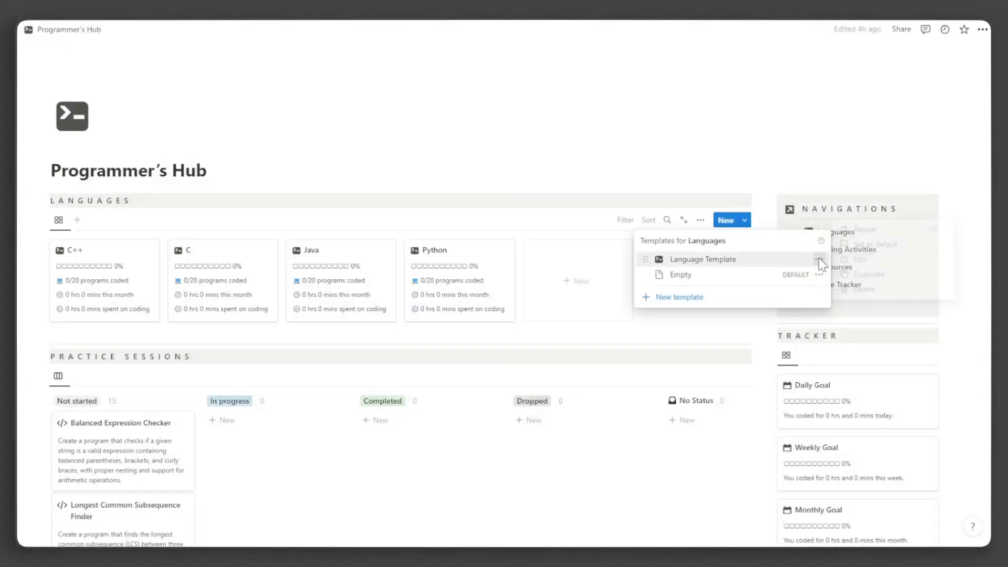
{"action": "left_click", "coordinate": [877, 243]}
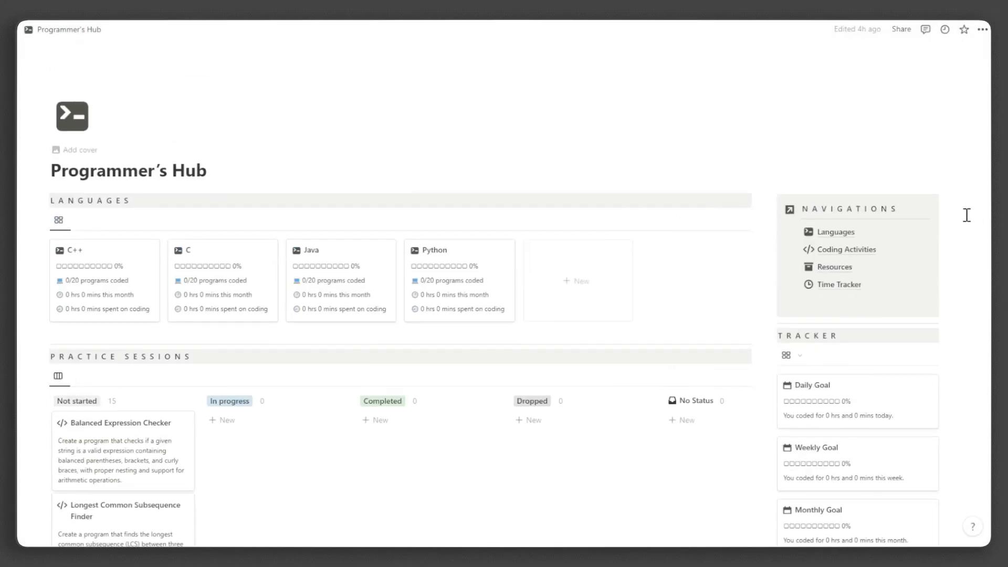
{"action": "mouse_move", "coordinate": [857, 289]}
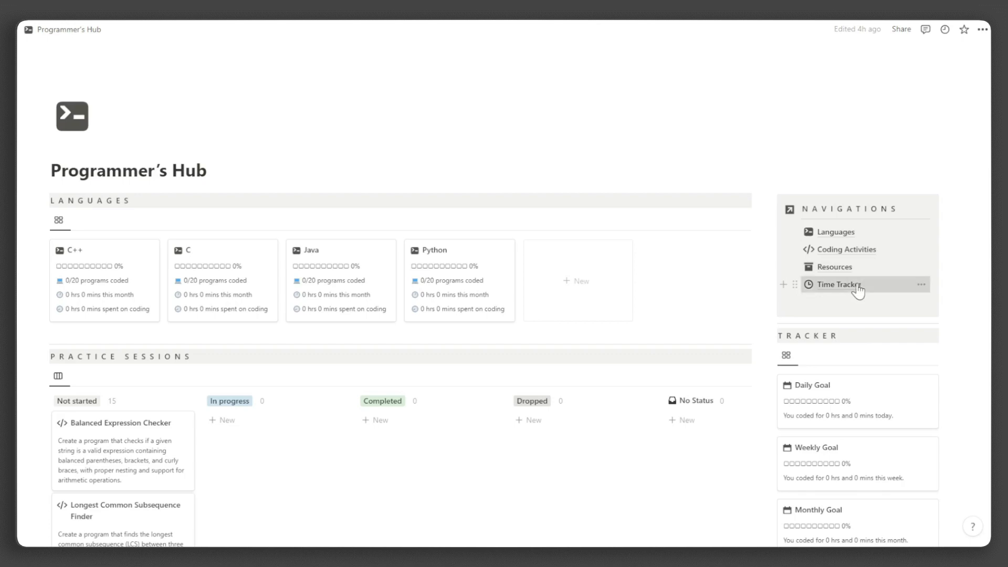
Step: Set Daily Goal to 180 minutes in Time Tracker and fill it down to Weekly and Monthly rows
{"action": "left_click", "coordinate": [838, 284]}
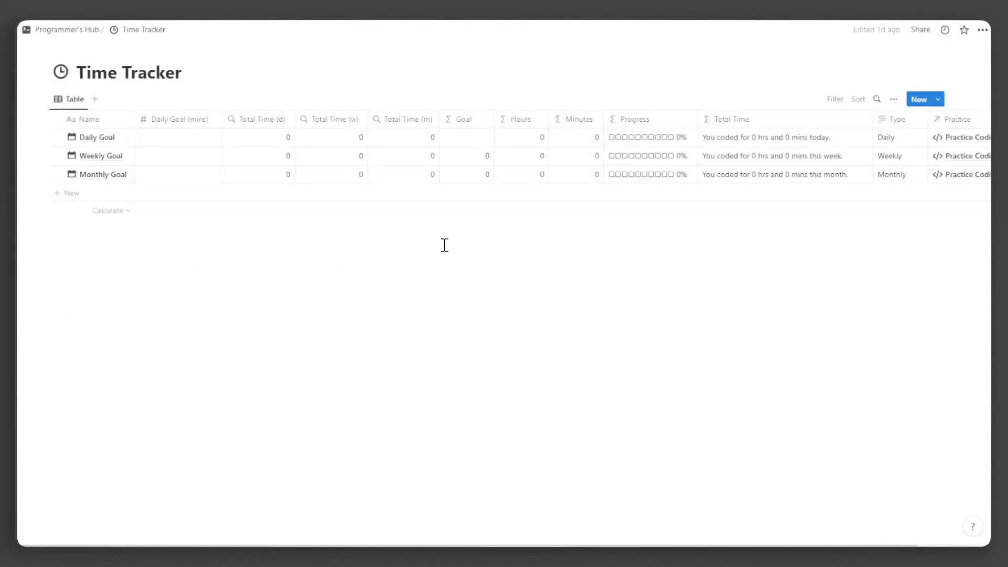
{"action": "left_click", "coordinate": [179, 136]}
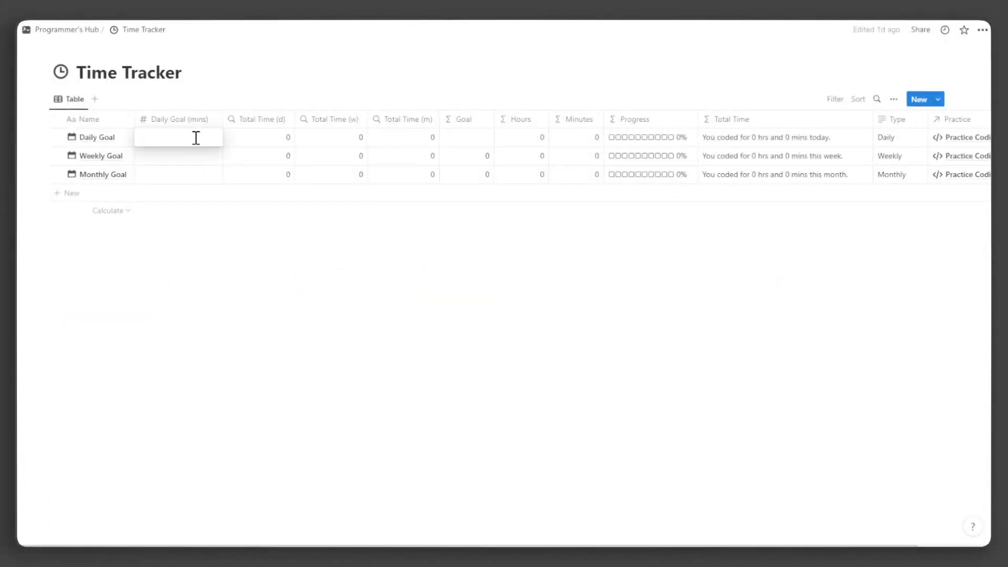
{"action": "type", "text": "180"}
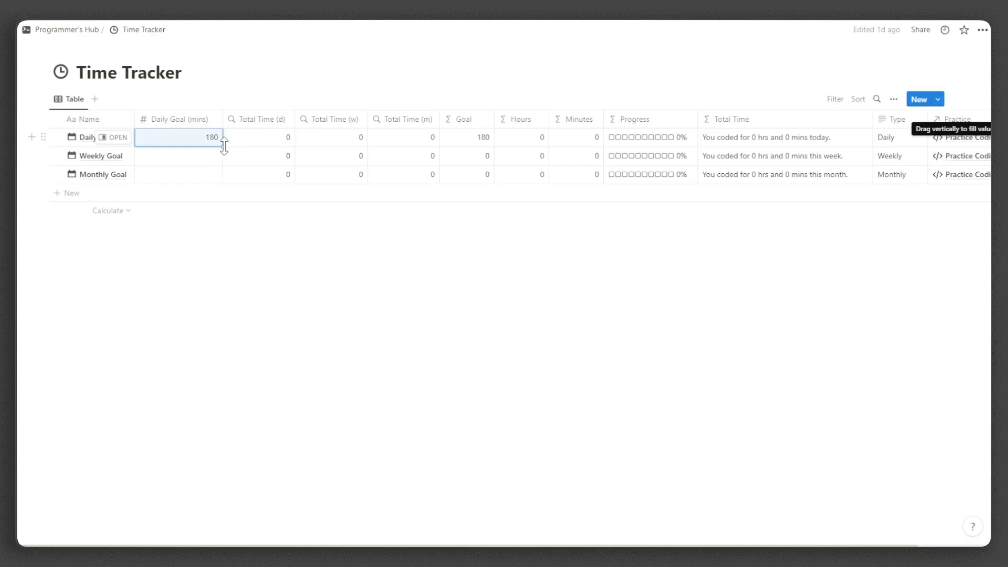
{"action": "left_click_drag", "start_coordinate": [222, 136], "coordinate": [223, 174]}
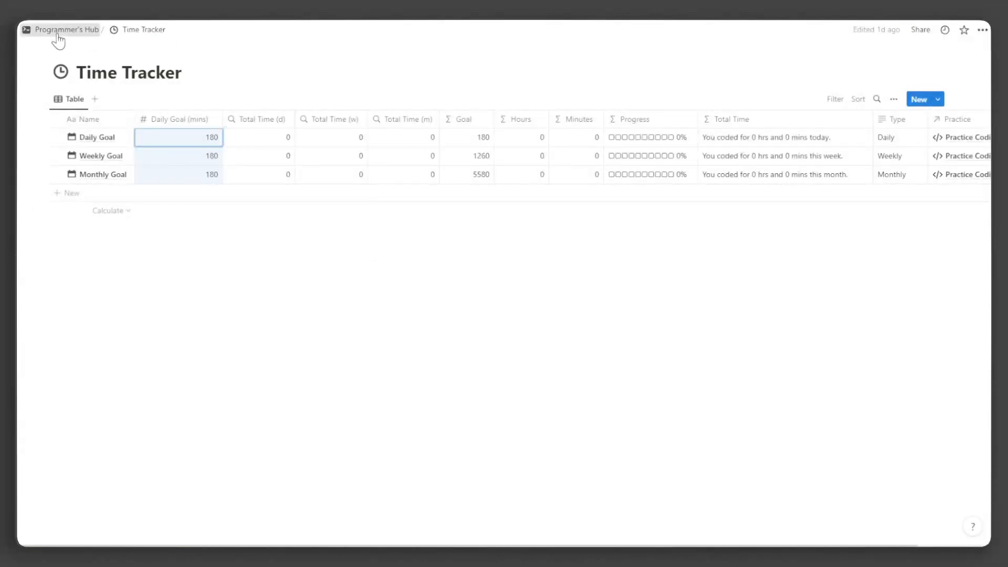
{"action": "left_click", "coordinate": [67, 29]}
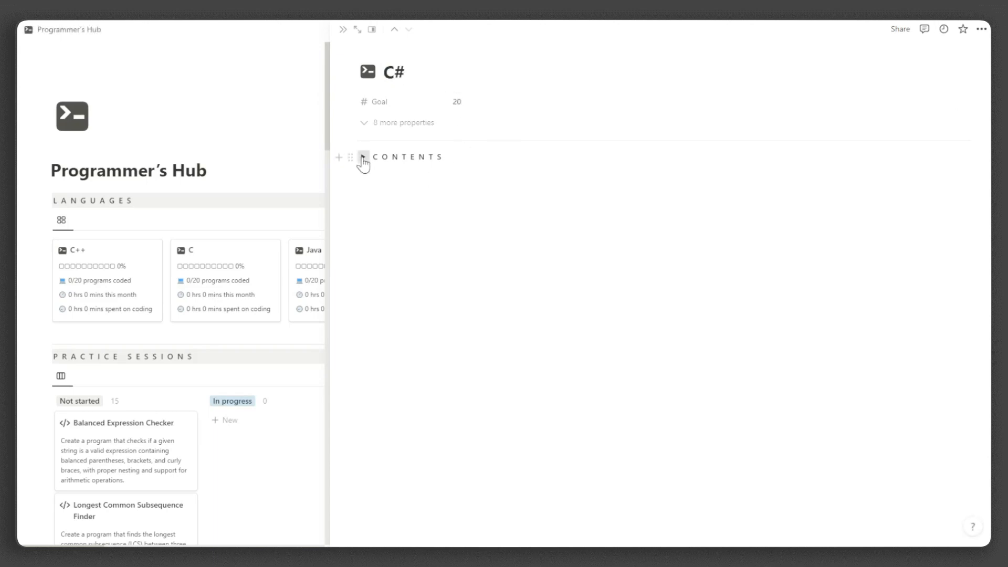
Step: Expand the new C# page's Contents and collapse its Practice Sessions toggle
{"action": "left_click", "coordinate": [363, 156]}
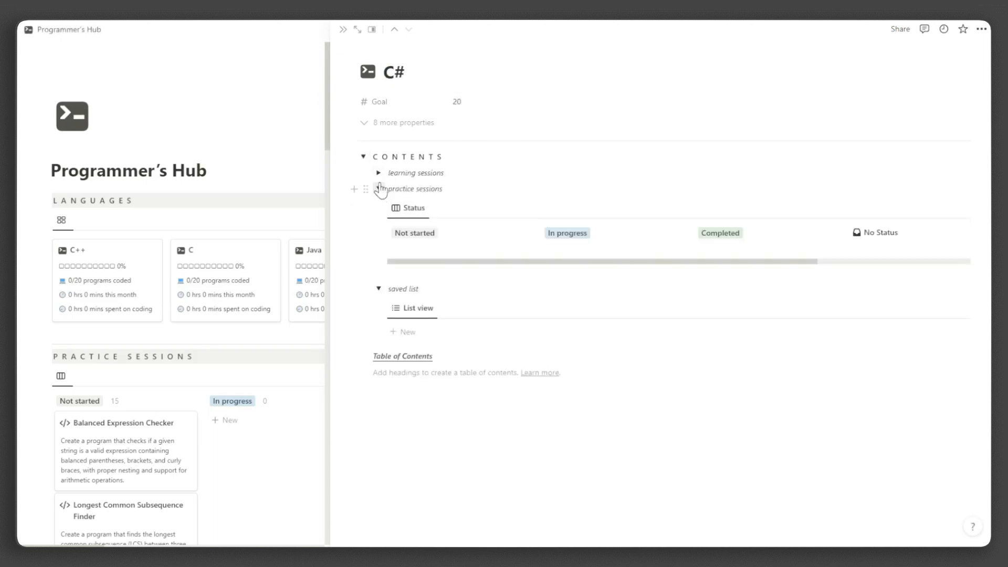
{"action": "left_click", "coordinate": [379, 172]}
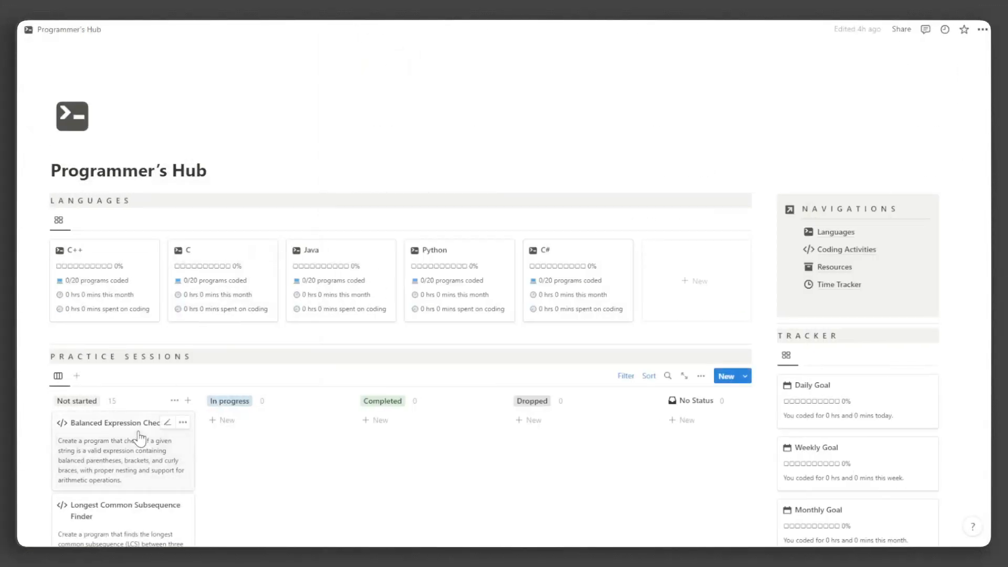
Step: Set Balanced Expression Checker to C#, start and end its session to log 3 minutes, then close it
{"action": "left_click", "coordinate": [116, 422]}
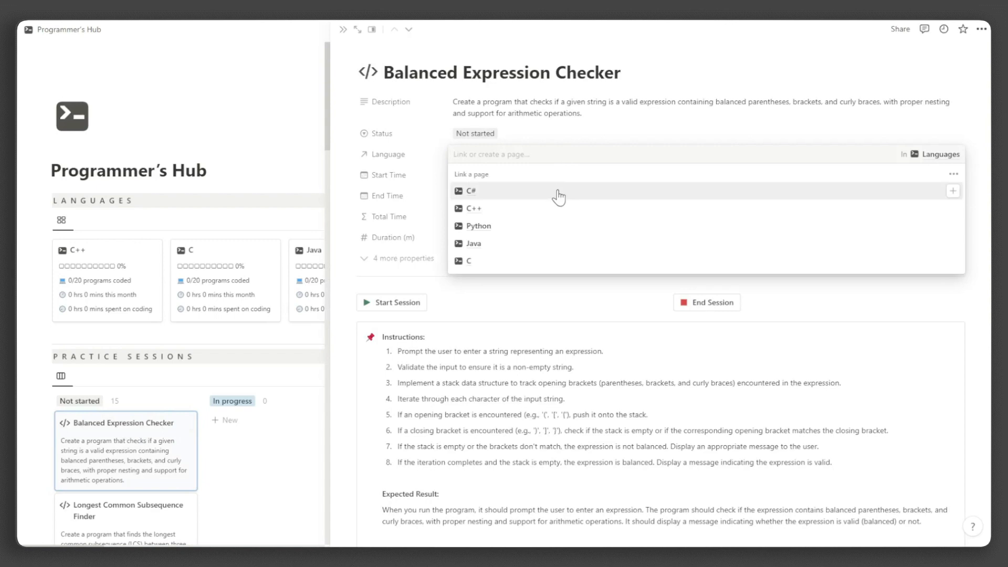
{"action": "left_click", "coordinate": [472, 190]}
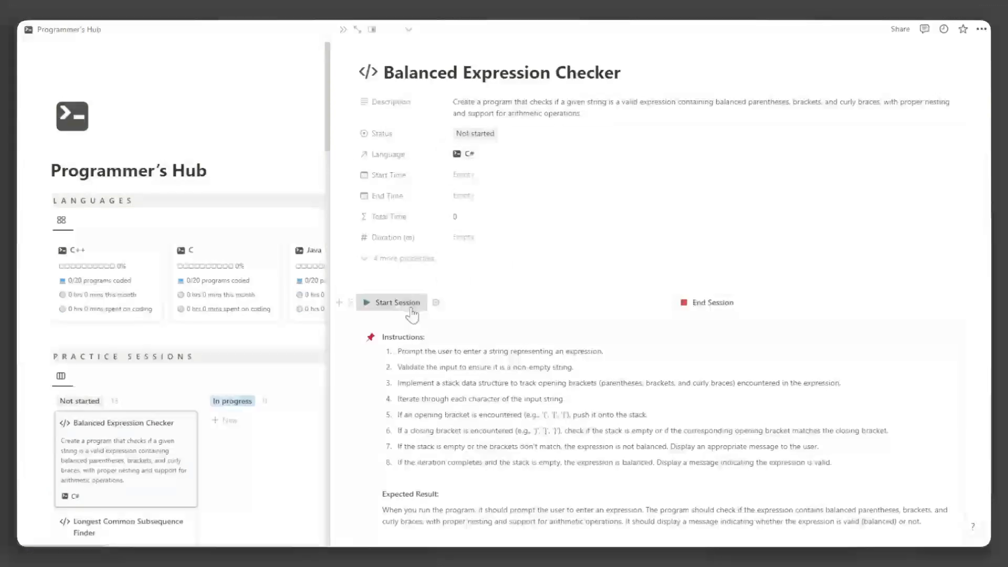
{"action": "left_click", "coordinate": [391, 302]}
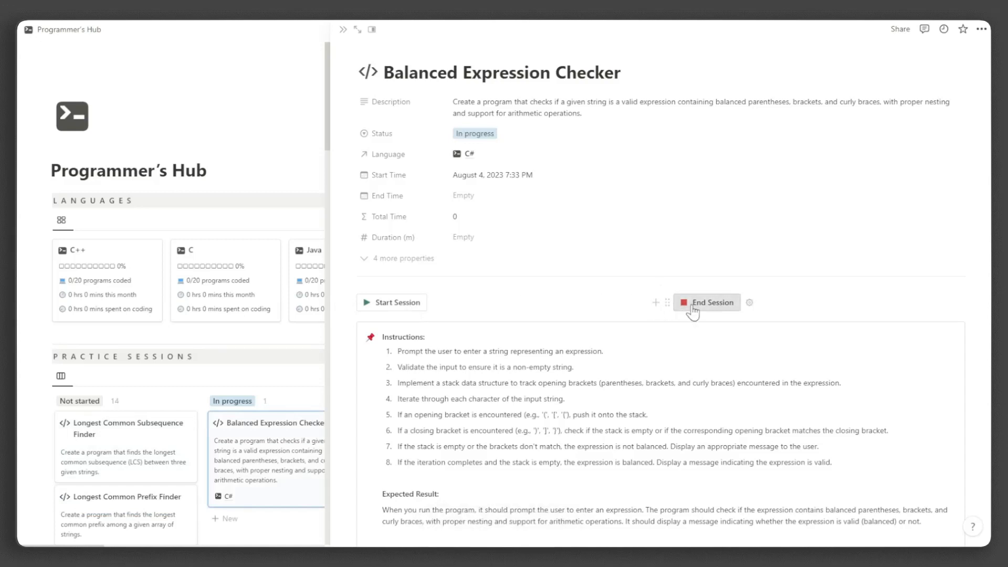
{"action": "left_click", "coordinate": [706, 302]}
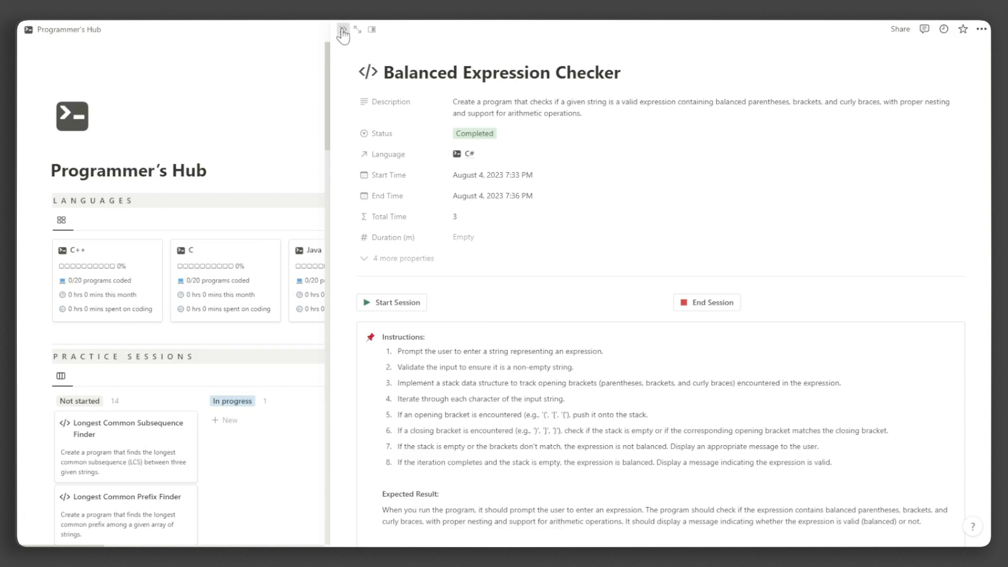
{"action": "left_click", "coordinate": [343, 29]}
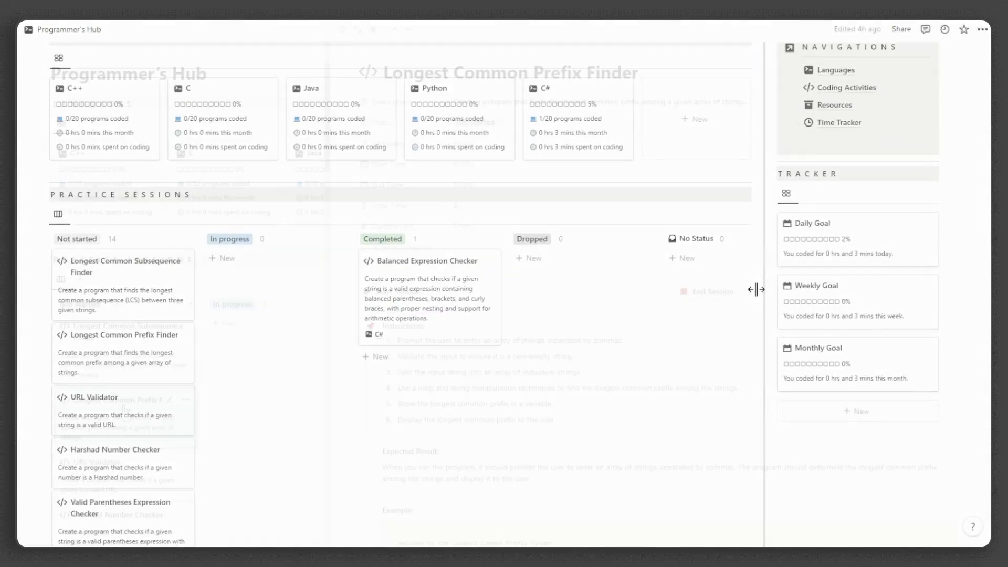
Step: Log Longest Common Prefix Finder: duration 45, start date August 4, 2023, language C#, status Completed
{"action": "left_click", "coordinate": [121, 334]}
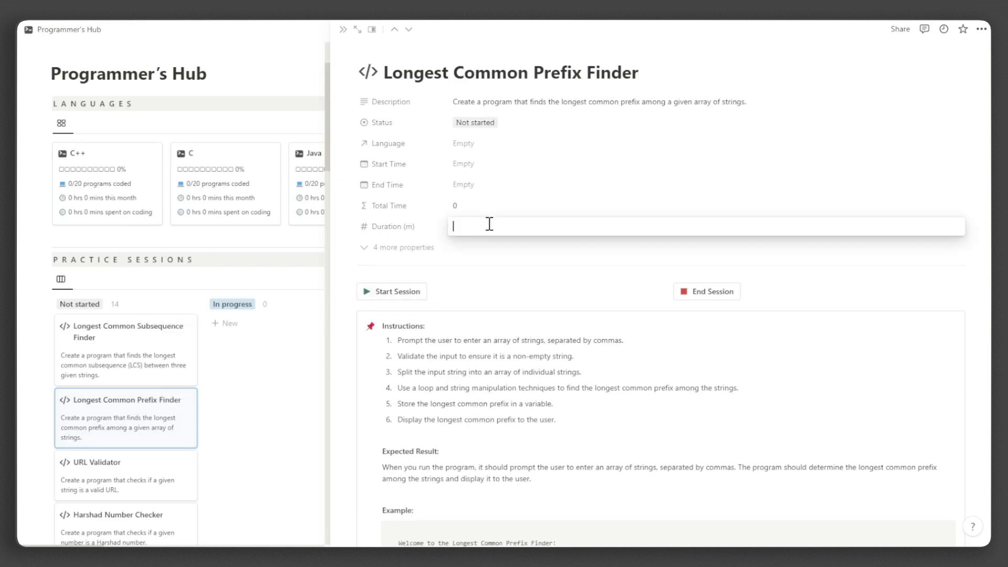
{"action": "type", "text": "45"}
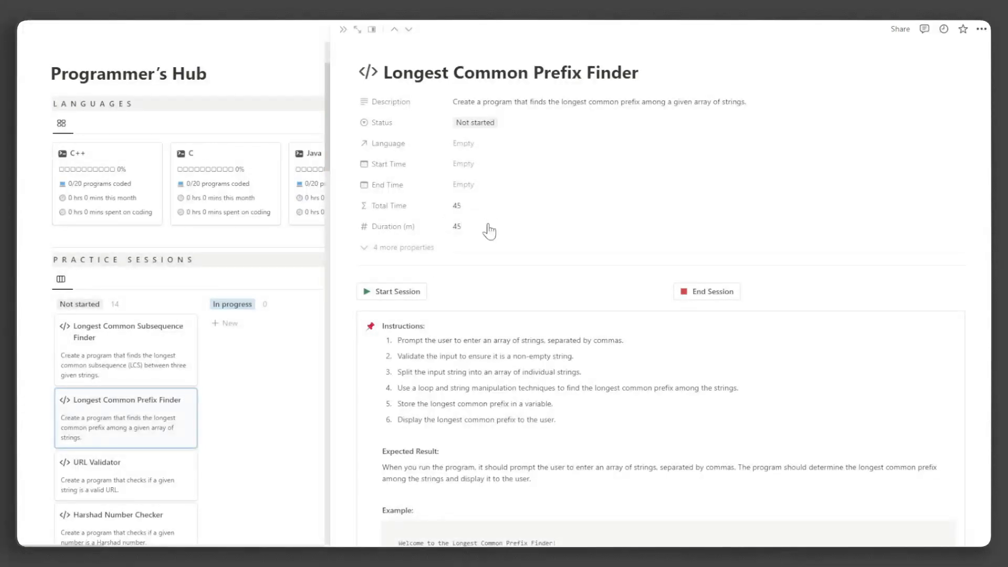
{"action": "mouse_move", "coordinate": [475, 163]}
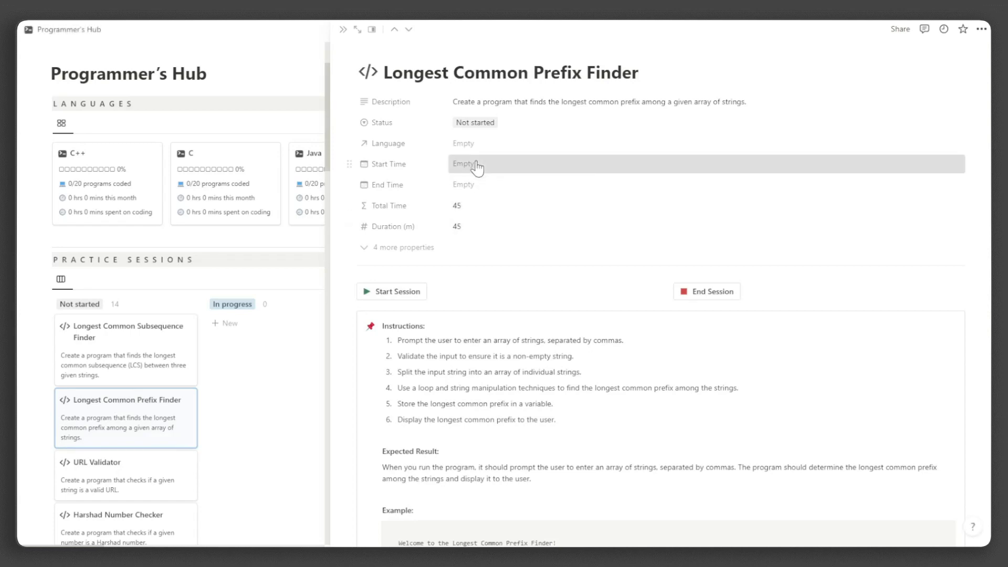
{"action": "left_click", "coordinate": [470, 164]}
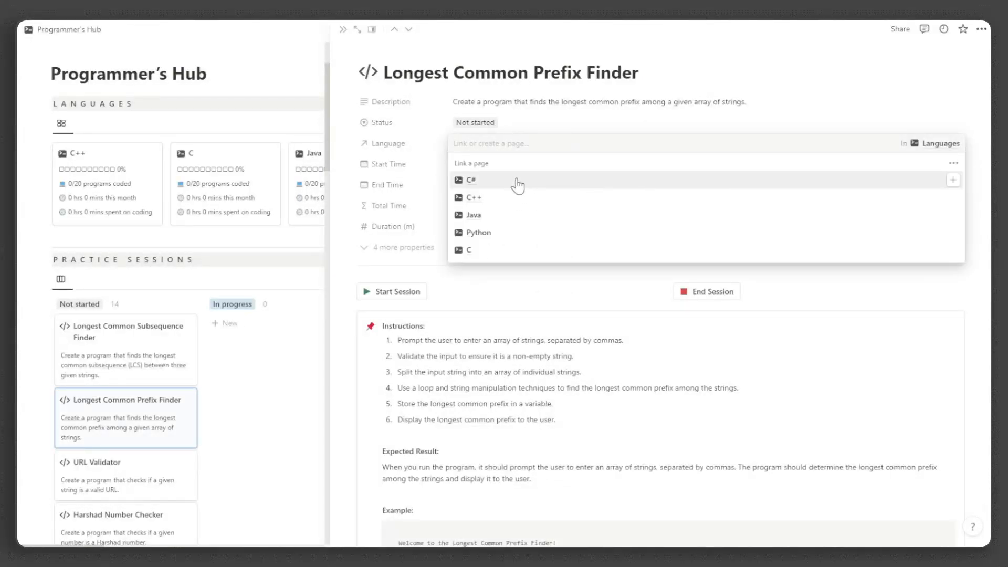
{"action": "left_click", "coordinate": [470, 179]}
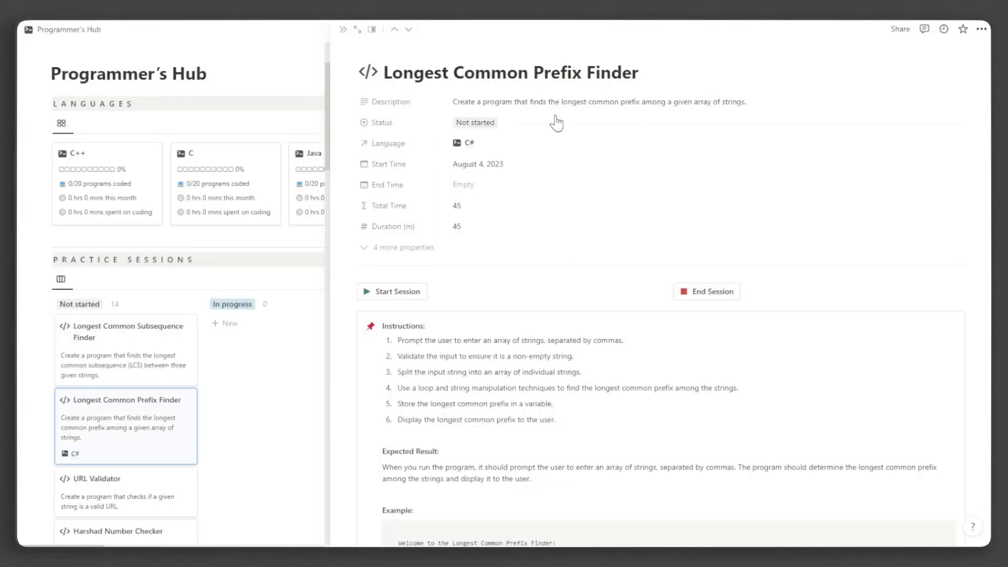
{"action": "left_click", "coordinate": [474, 121]}
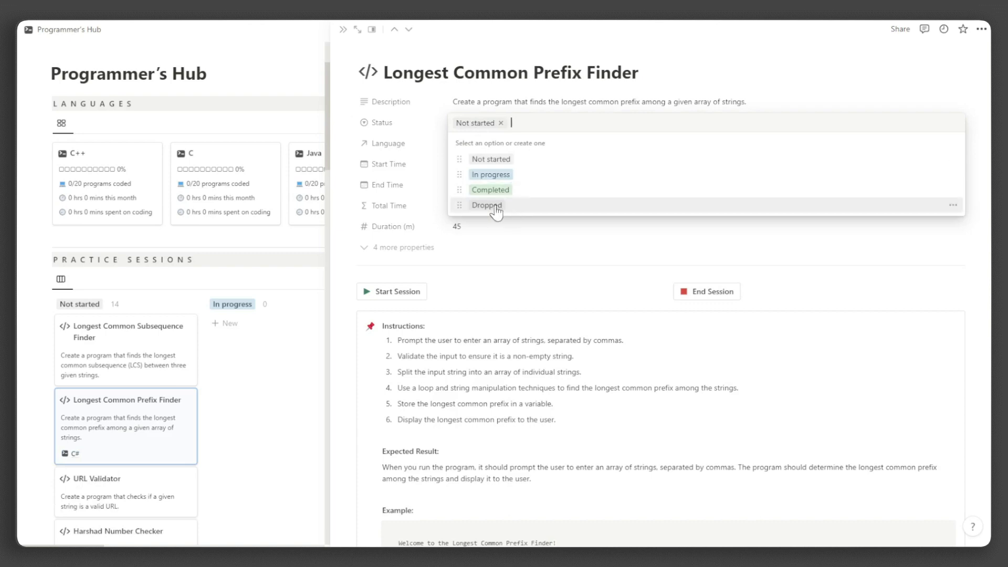
{"action": "left_click", "coordinate": [490, 189]}
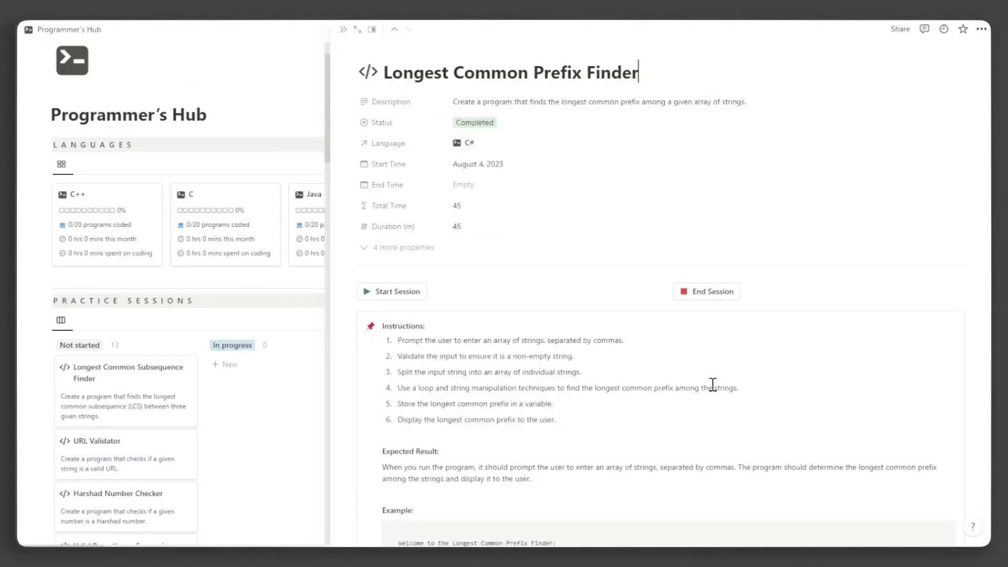
Step: Add Python as a second language on the Longest Common Prefix Finder session
{"action": "scroll", "scroll_direction": "down", "scroll_amount": 3}
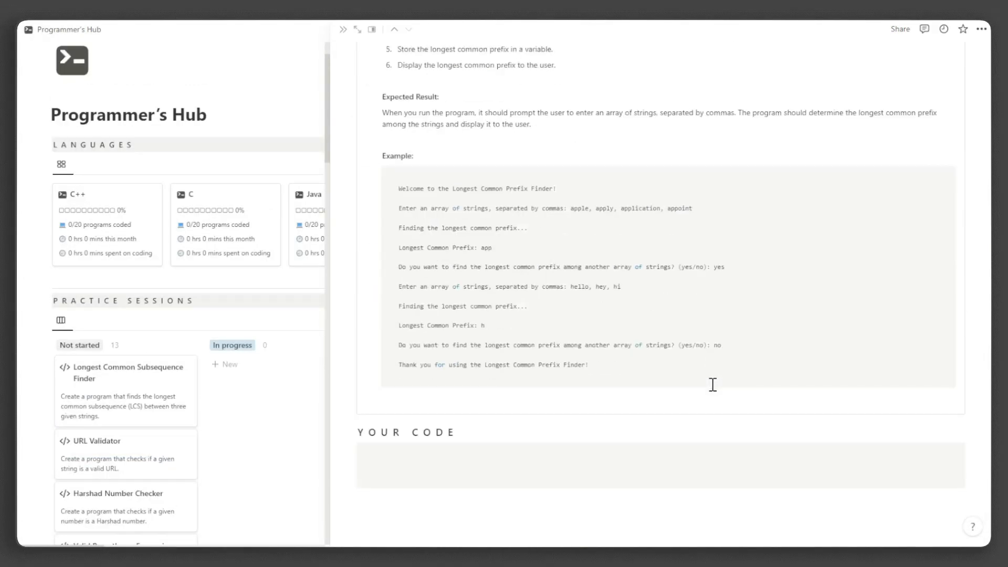
{"action": "left_click", "coordinate": [378, 451]}
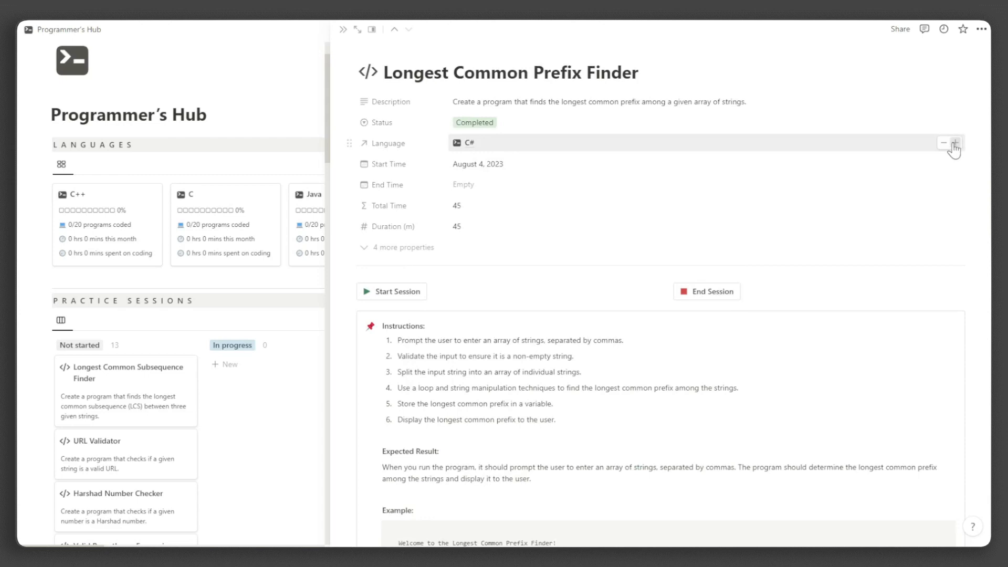
{"action": "left_click", "coordinate": [954, 143]}
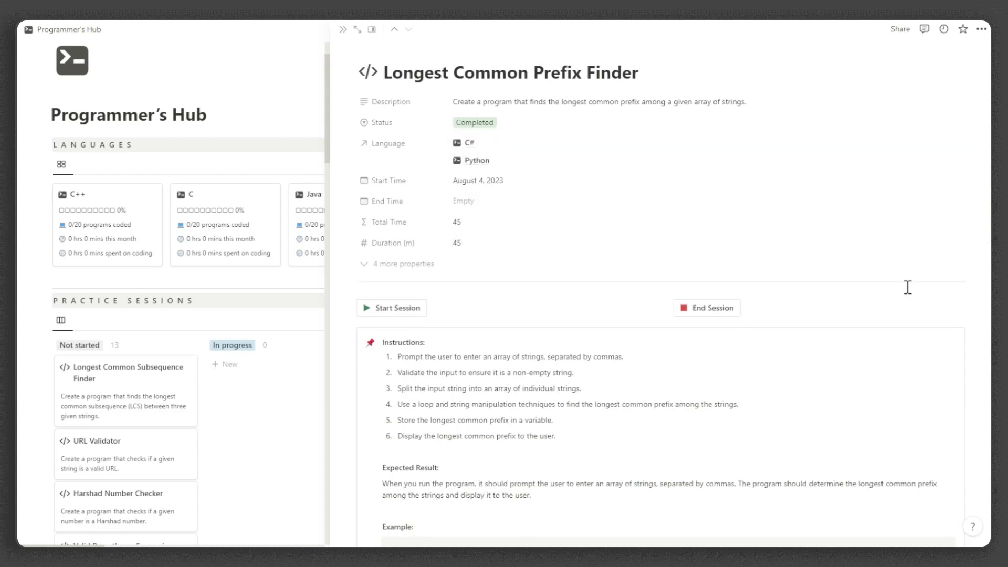
Step: Insert an empty Python code block under the Your Code section
{"action": "scroll", "scroll_direction": "down", "scroll_amount": 3}
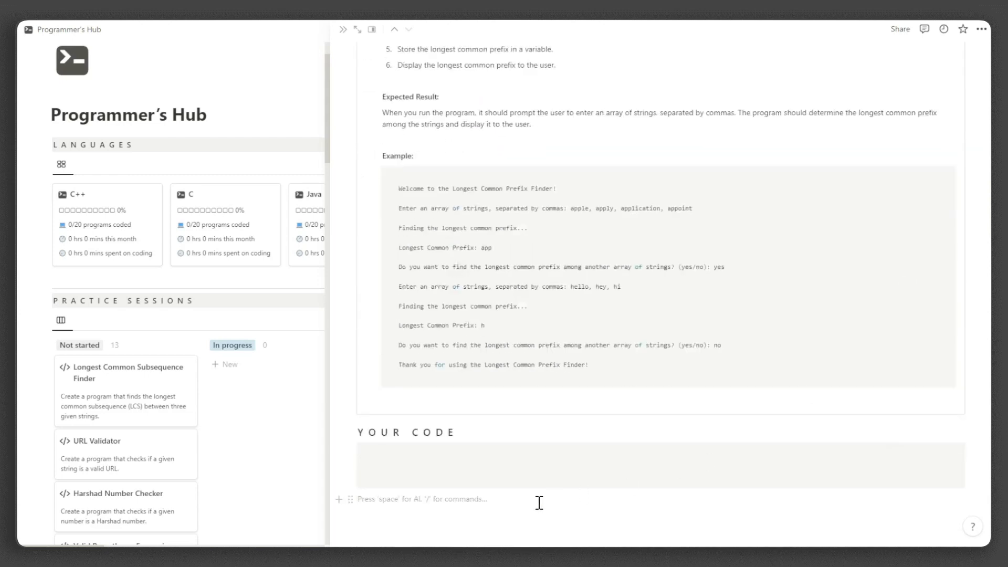
{"action": "scroll", "scroll_direction": "down", "scroll_amount": 3}
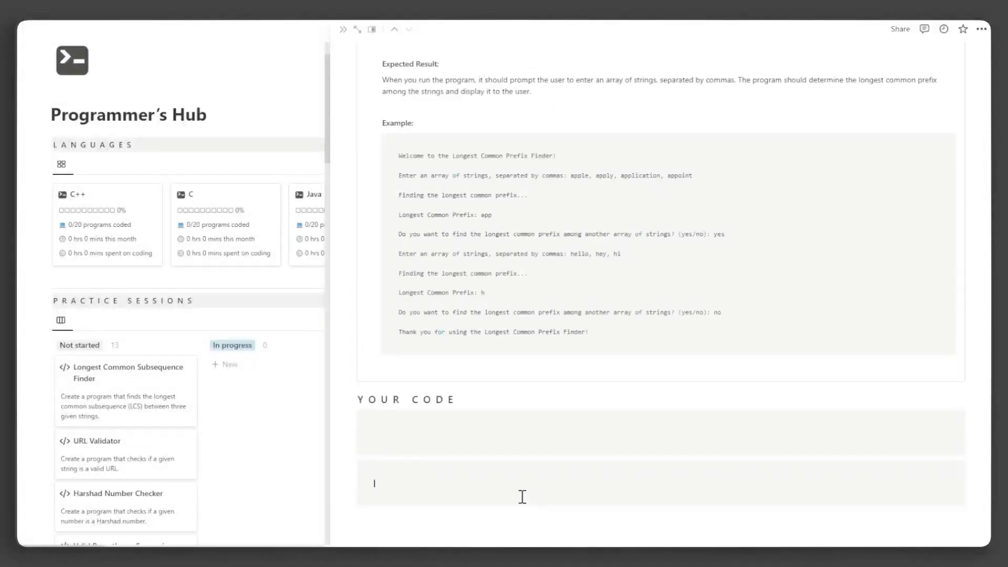
{"action": "left_click", "coordinate": [371, 469]}
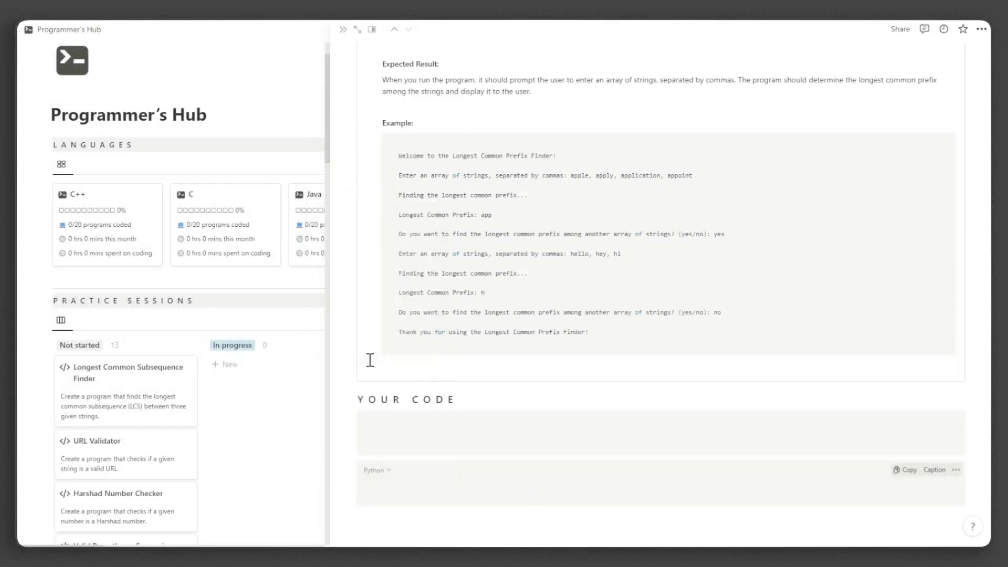
{"action": "scroll", "scroll_direction": "down", "scroll_amount": 3}
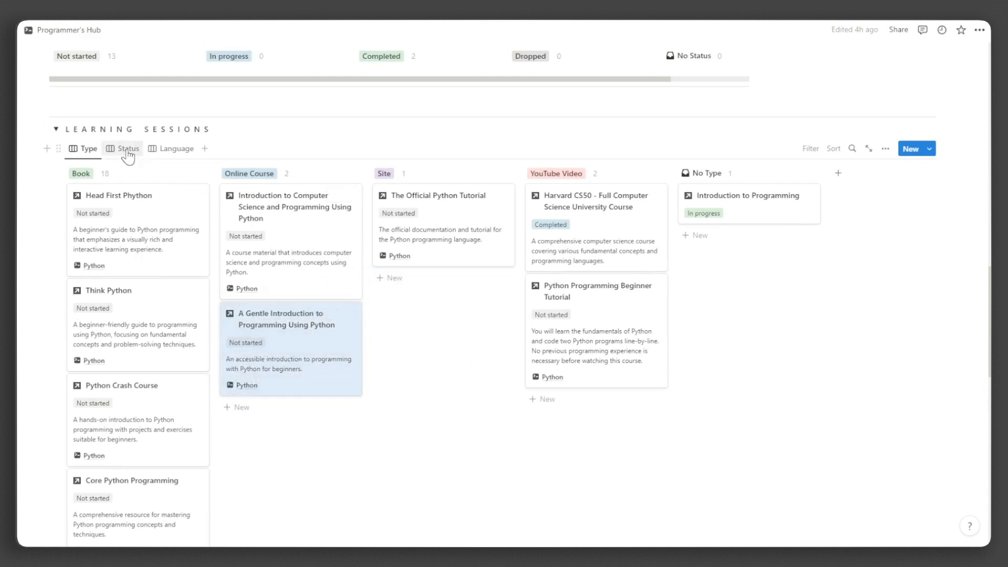
Step: Switch Learning Sessions to the Status view grouping resources into Not started, In progress and Completed
{"action": "left_click", "coordinate": [127, 148]}
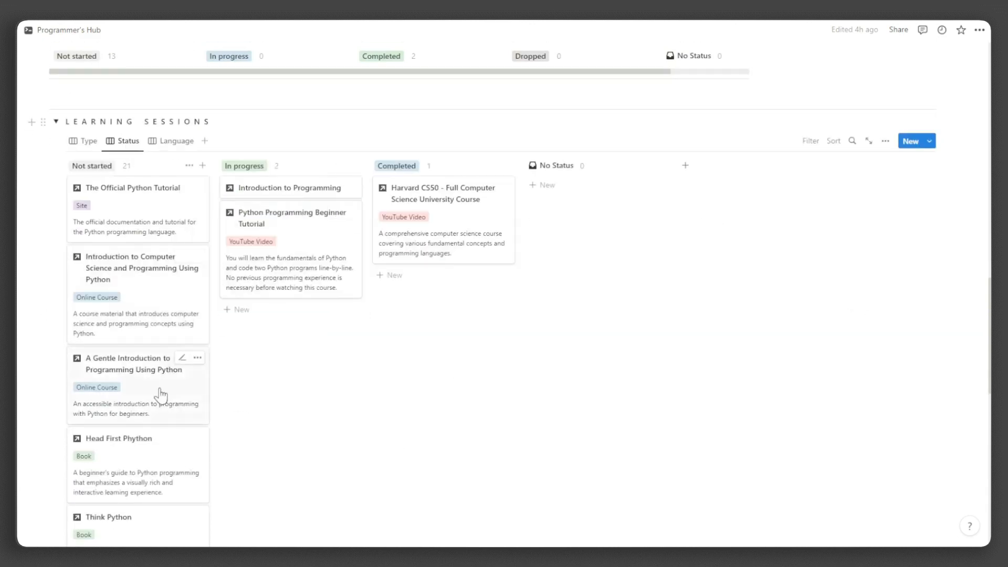